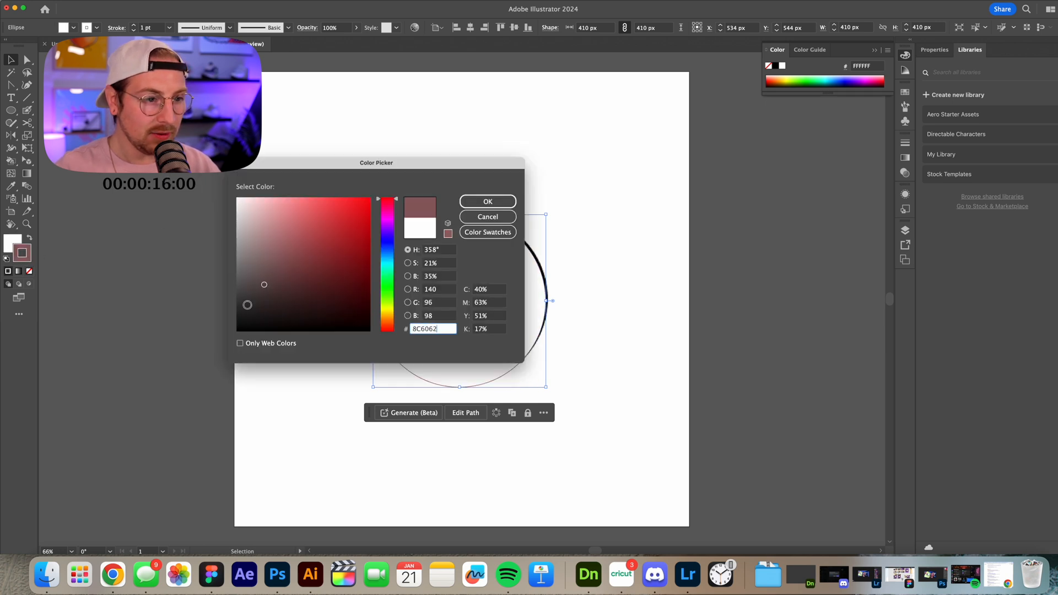
# Step: Give the ellipse a white fill and a 10 pt black stroke
pyautogui.click(487, 201)
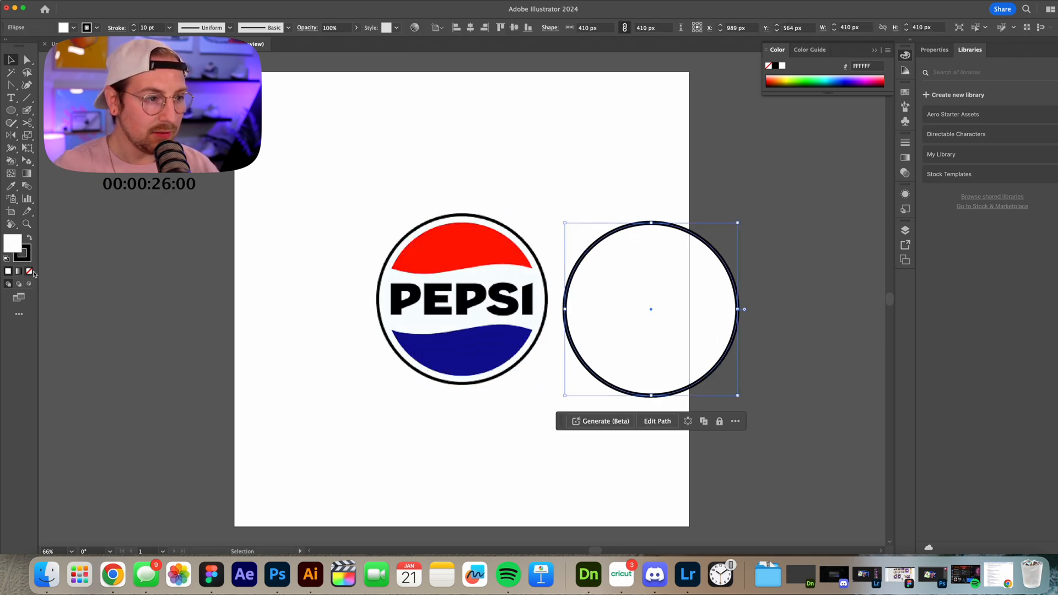
pyautogui.click(29, 271)
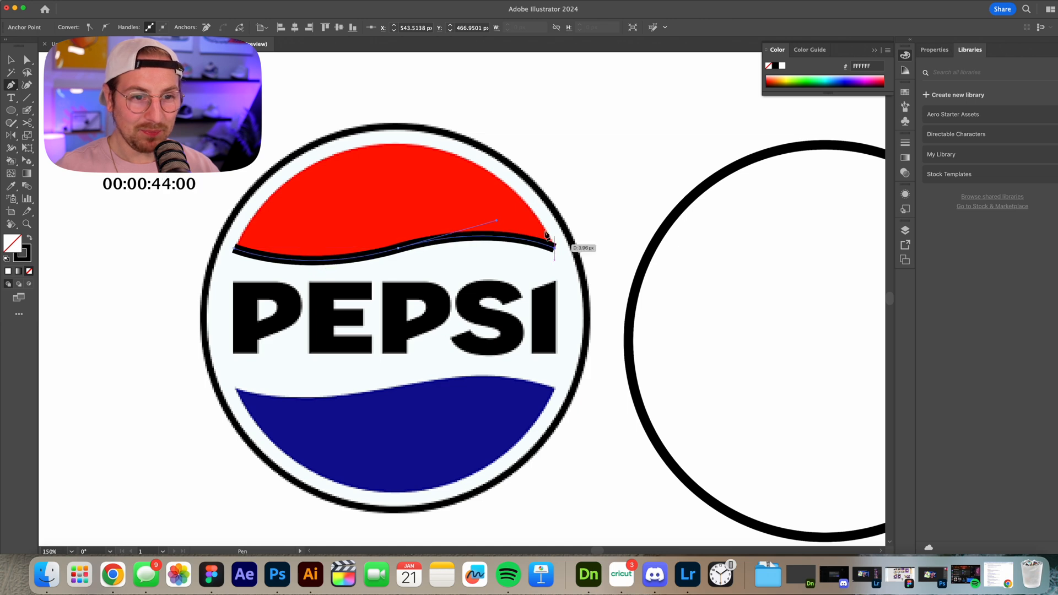
# Step: Bend the traced red wave's lower edge along the Pepsi curve with the Pen tool
pyautogui.moveTo(546, 234); pyautogui.dragTo(398, 149)
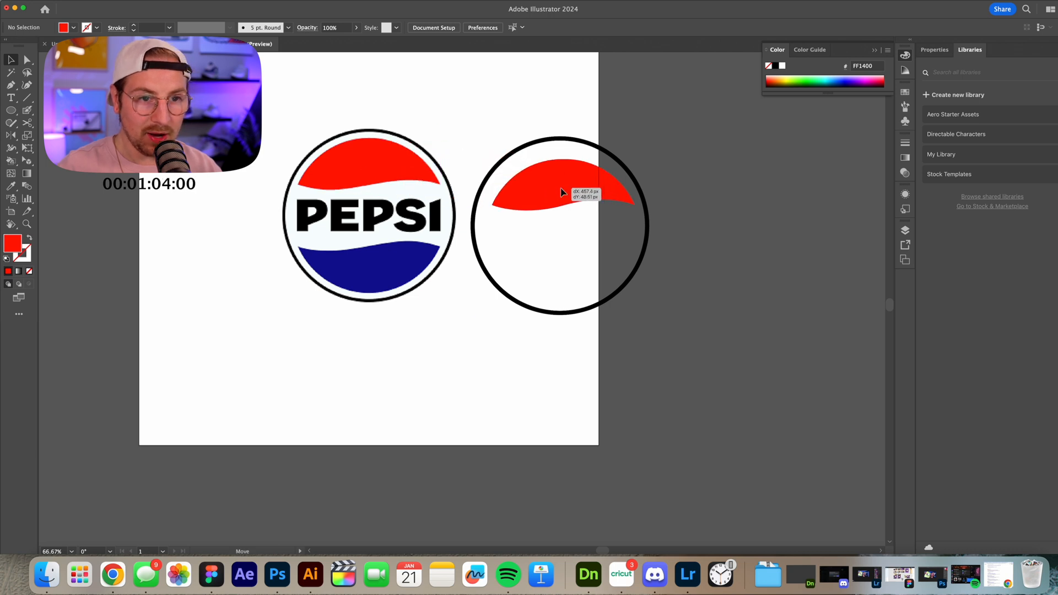
# Step: Copy the red wave and fit the copy into the circle's lower part
pyautogui.click(547, 189)
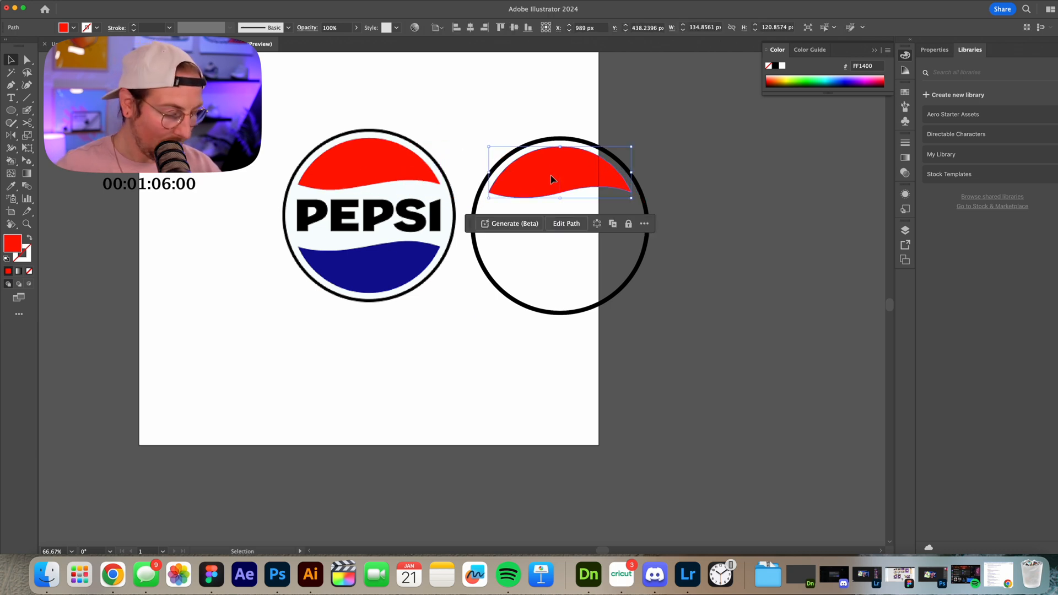
pyautogui.moveTo(559, 168); pyautogui.dragTo(462, 296)
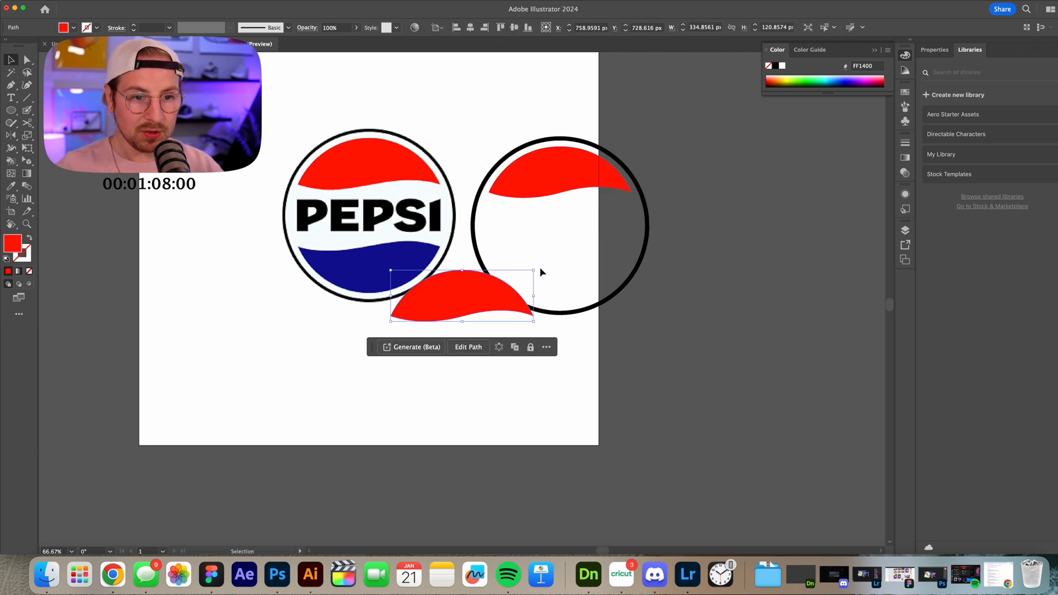
pyautogui.moveTo(462, 297); pyautogui.dragTo(576, 280)
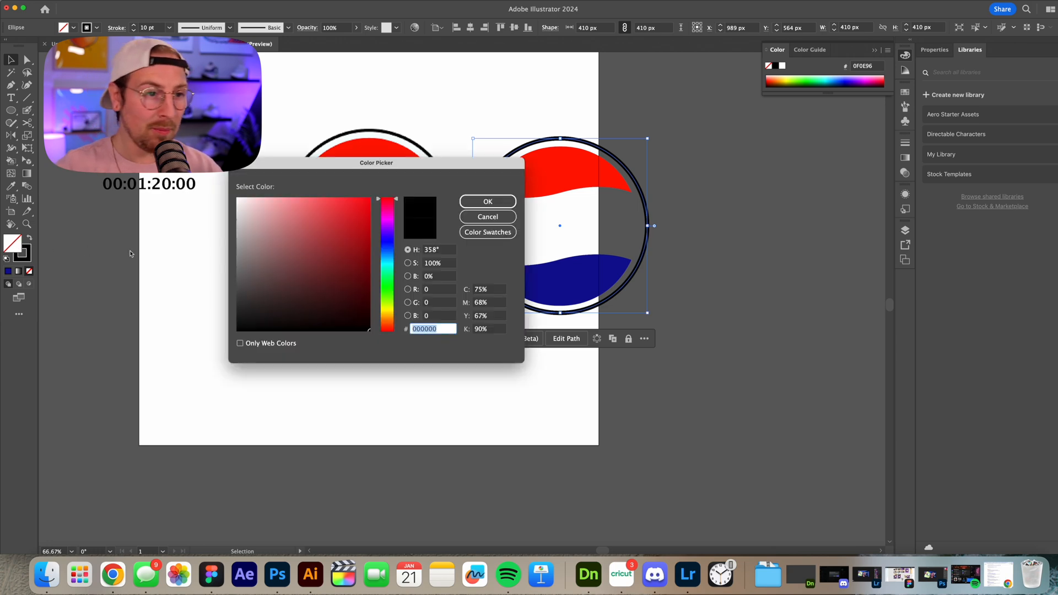
# Step: Recolour the copy blue and clip both waves inside the black-outlined circle
pyautogui.click(488, 201)
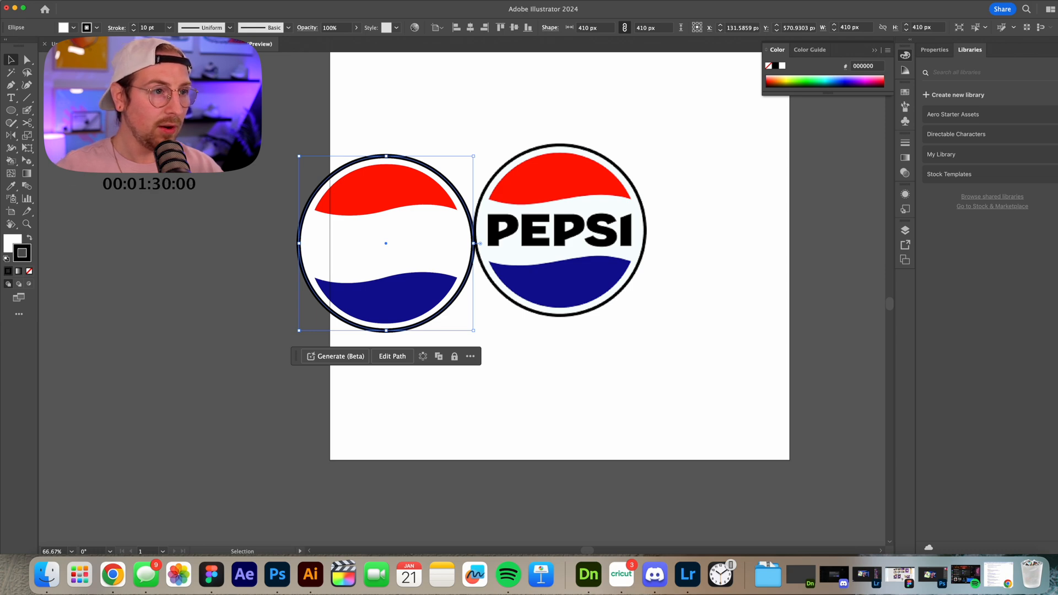
pyautogui.click(134, 27)
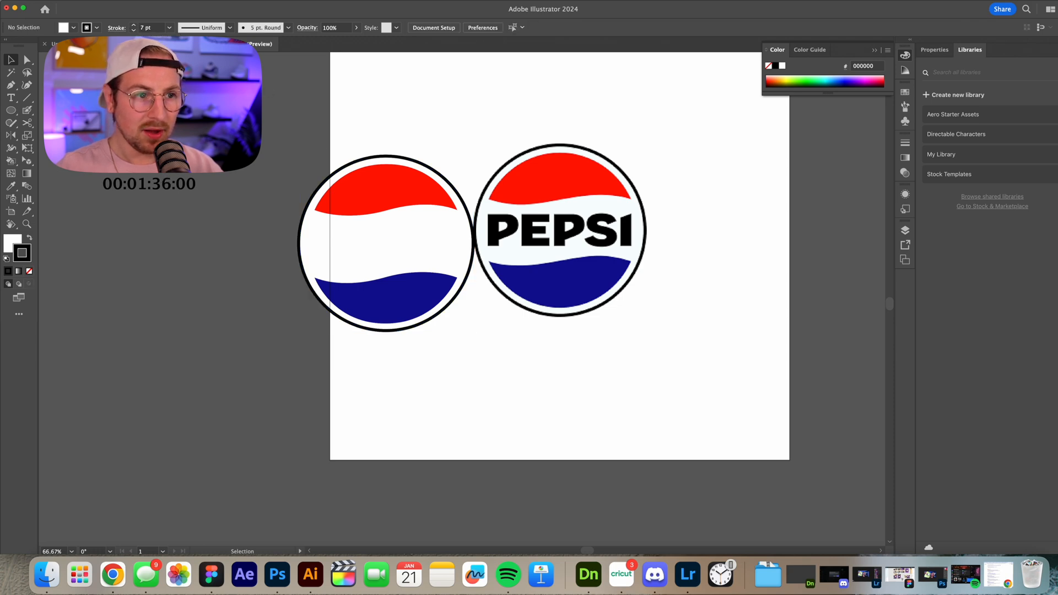
pyautogui.click(386, 243)
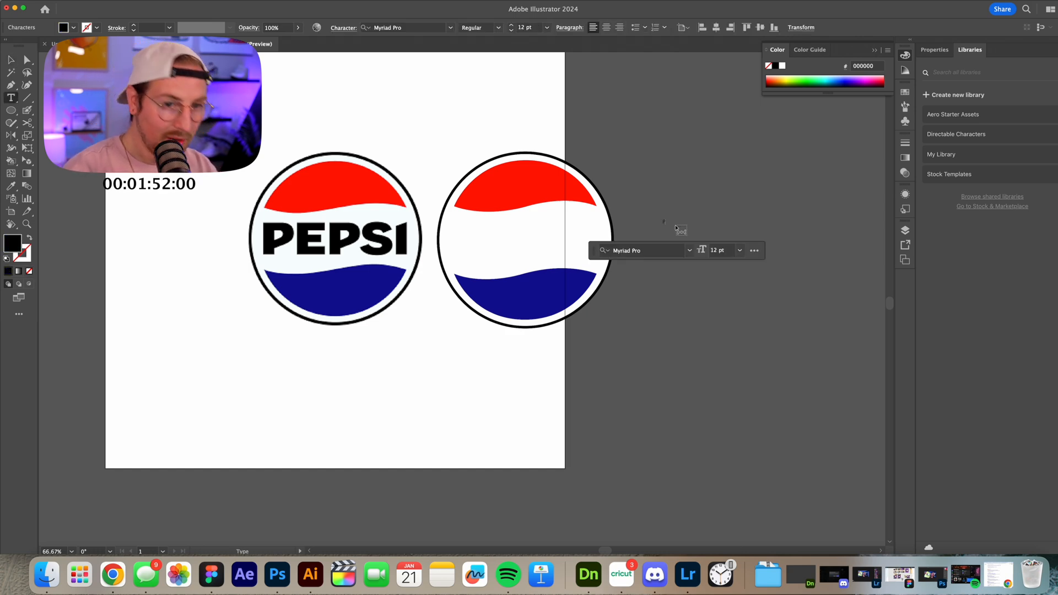
# Step: Add PEPSI text in Futura Condensed ExtraBold
pyautogui.write('PEPSI')
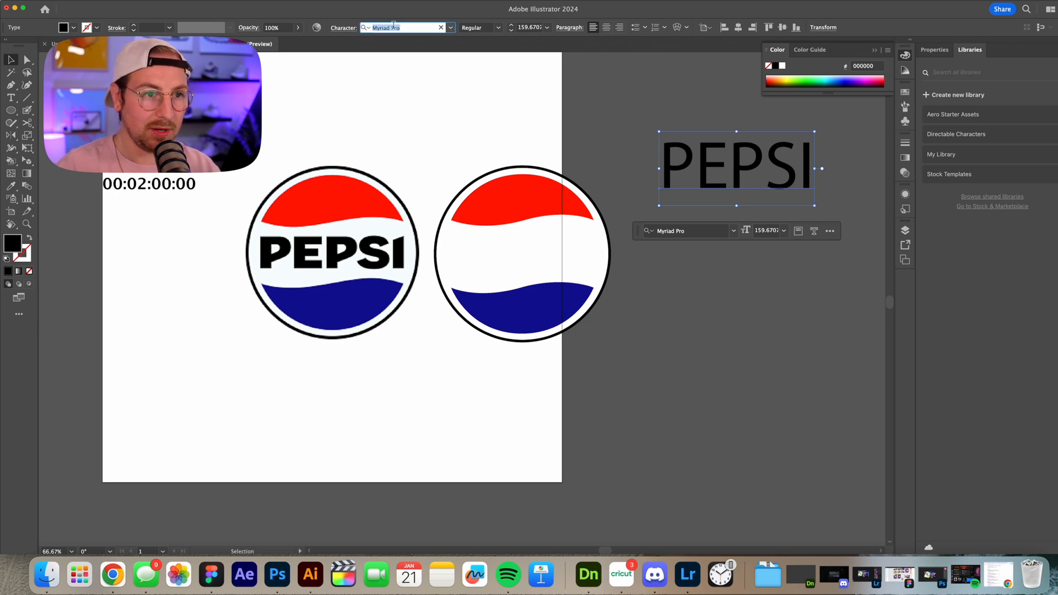
pyautogui.write('futu')
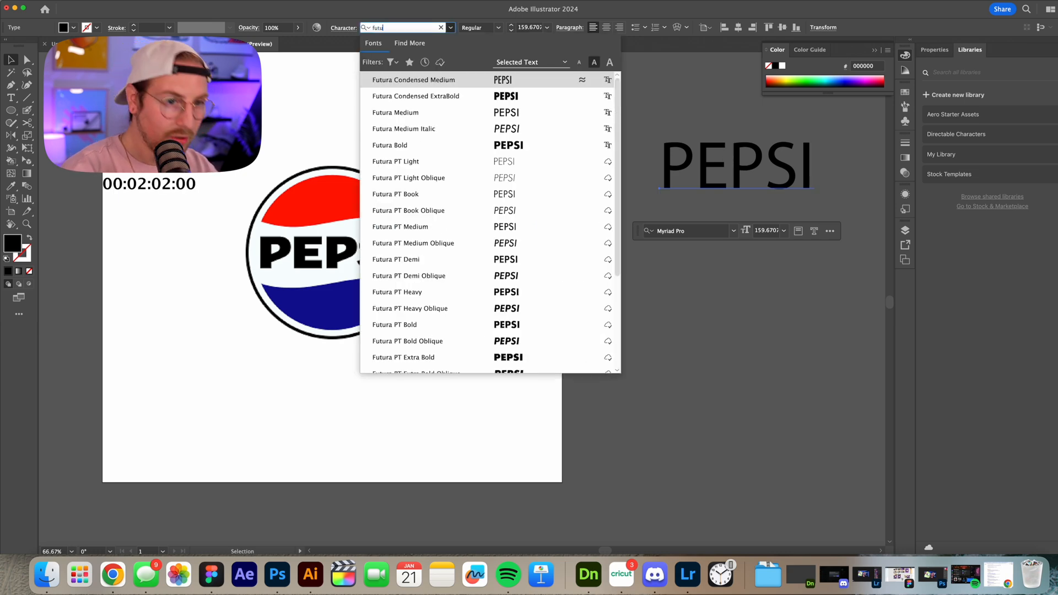
pyautogui.click(412, 80)
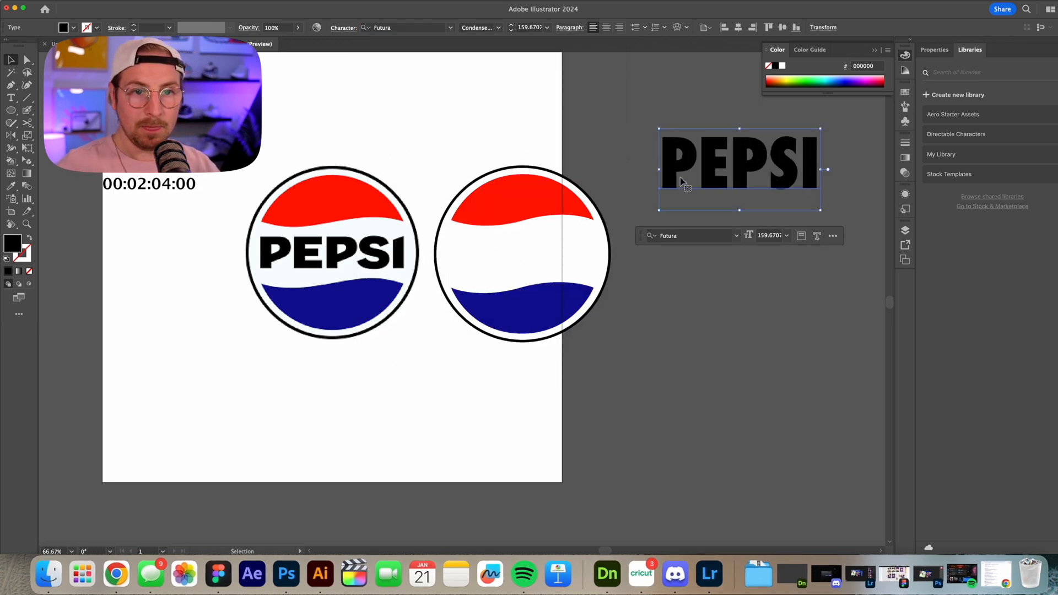
# Step: Move and size PEPSI to span the white band of the recreated circle
pyautogui.moveTo(738, 162); pyautogui.dragTo(331, 257)
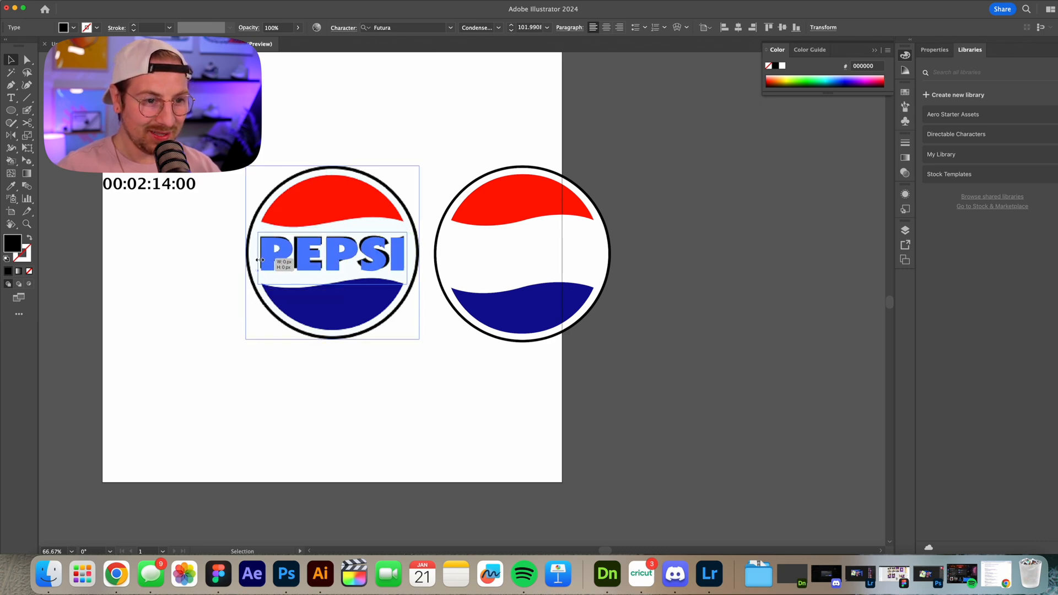
pyautogui.moveTo(331, 254); pyautogui.dragTo(527, 255)
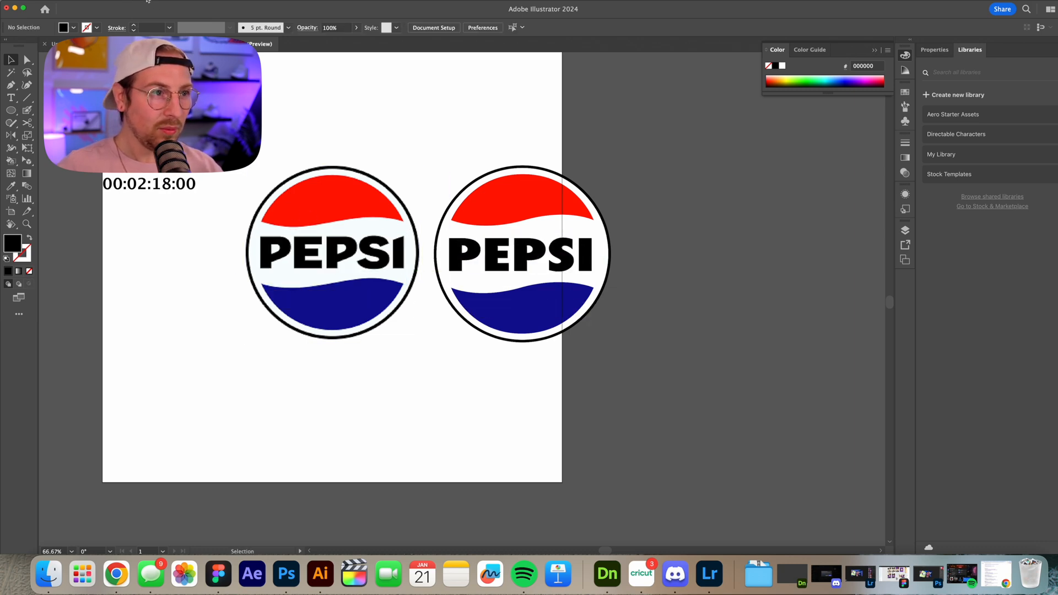
# Step: Expand the PEPSI text into outlined shapes with Object and Fill kept
pyautogui.click(519, 258)
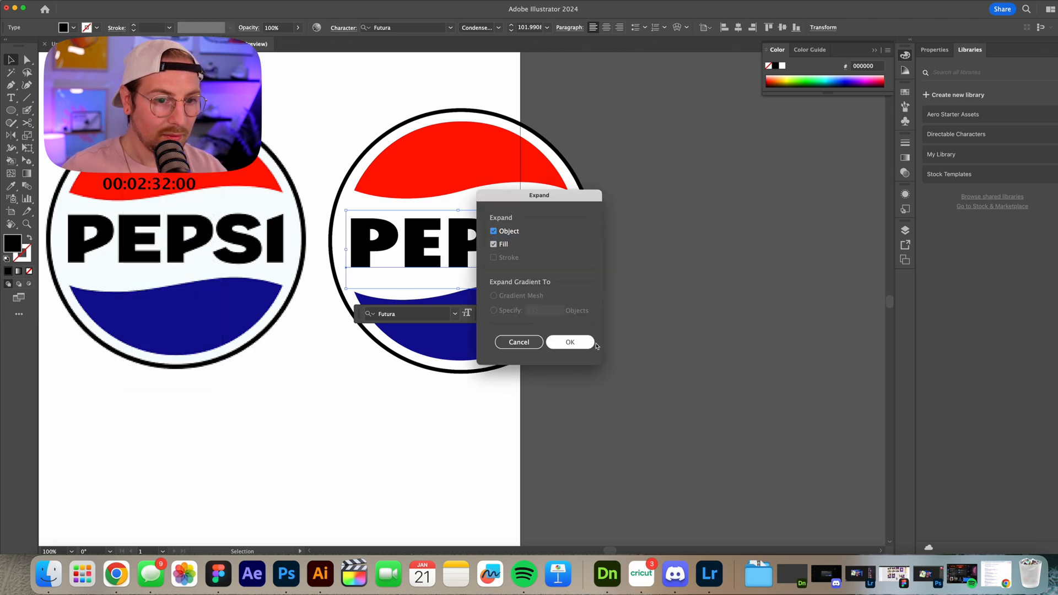
pyautogui.click(570, 341)
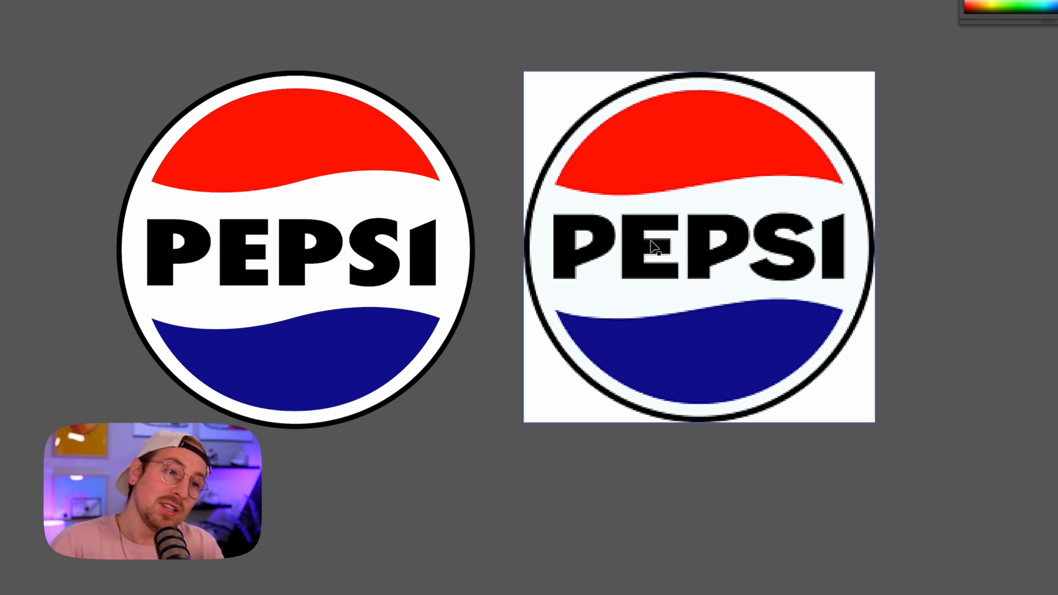
pyautogui.moveTo(639, 216)
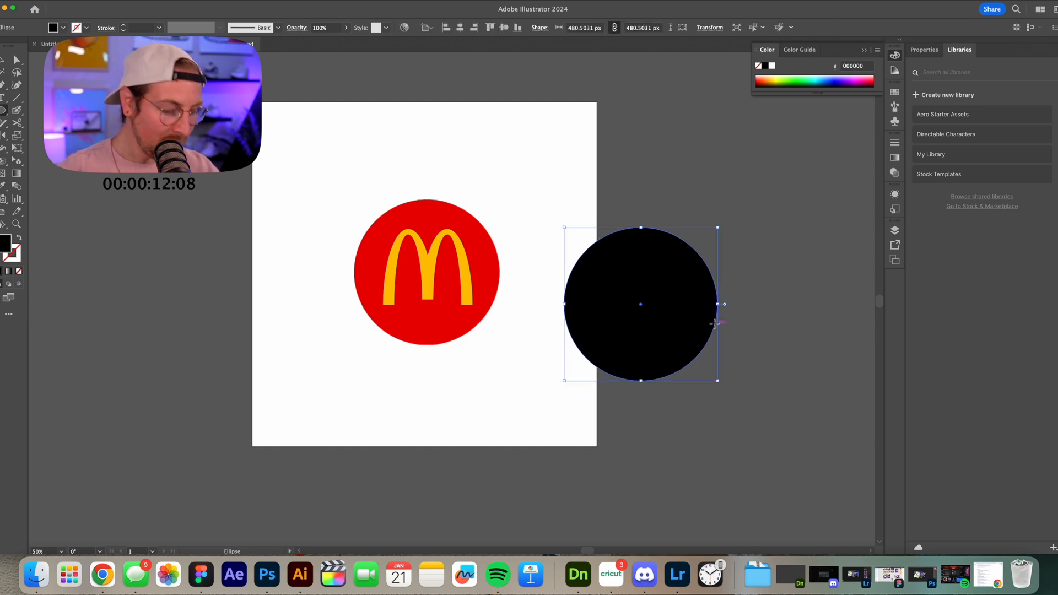
# Step: Fill the circle red and start a thick arch stroke for the McDonald's M
pyautogui.click(427, 273)
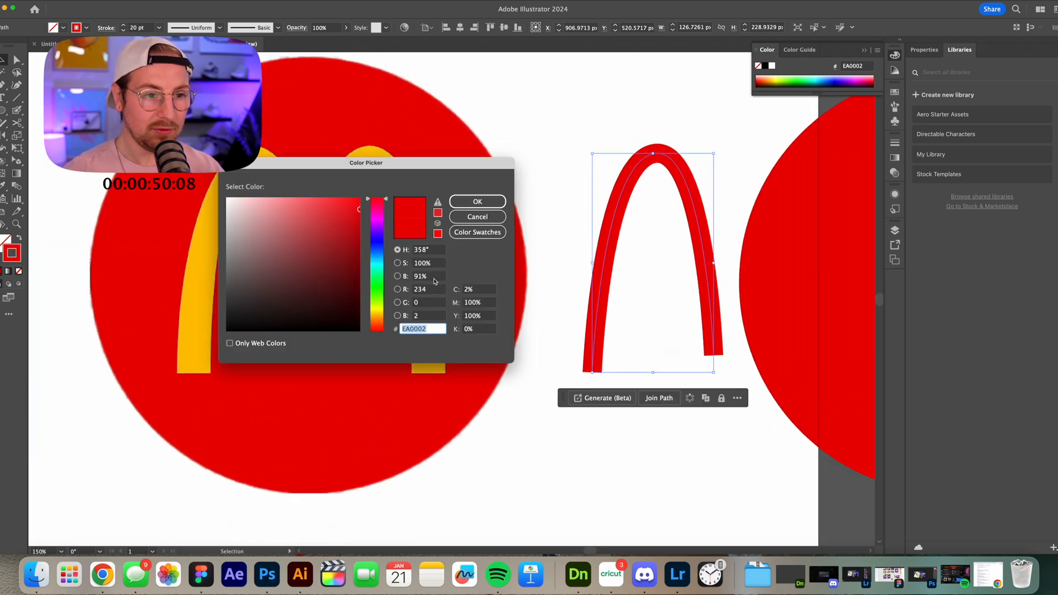
# Step: Set the arch stroke to yellow D8E800 and thicken it near the left foot
pyautogui.write('D8E800')
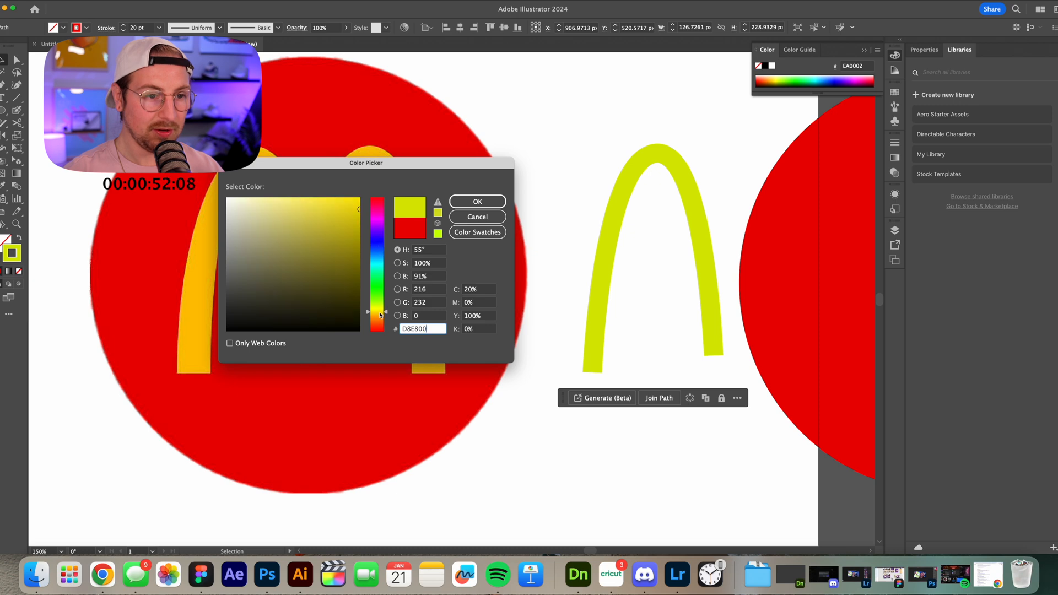
pyautogui.click(476, 200)
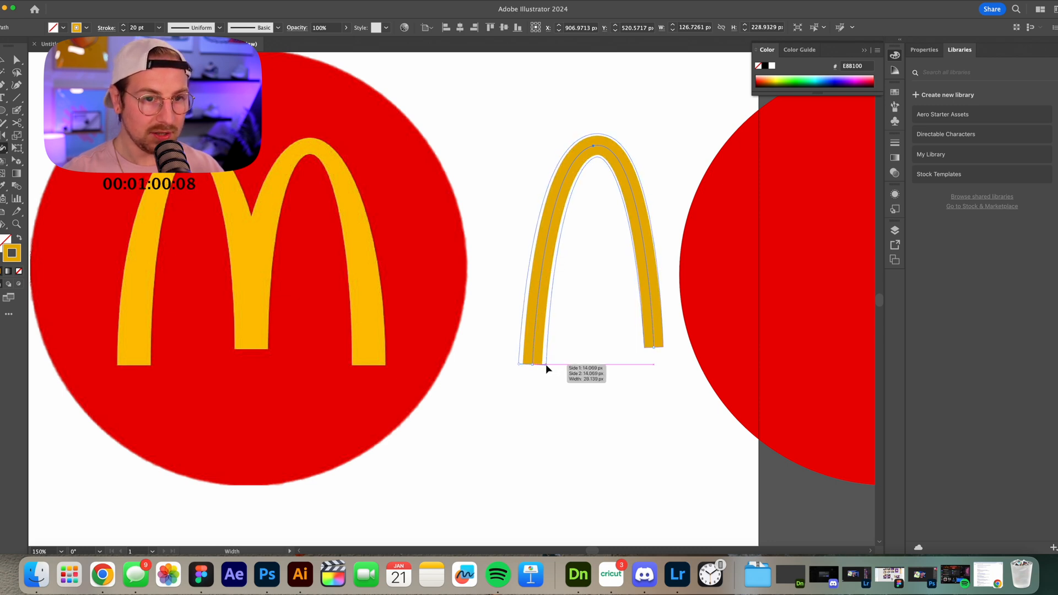
pyautogui.moveTo(546, 370); pyautogui.dragTo(550, 356)
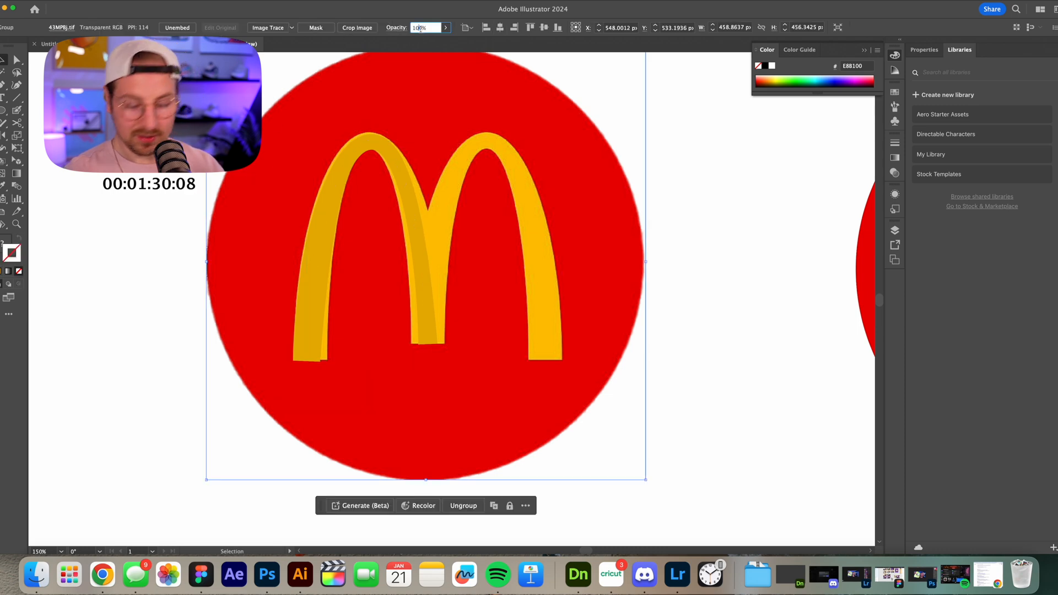
# Step: Fade the reference to 50% opacity and shape the arch's width to match the left arch
pyautogui.write('50')
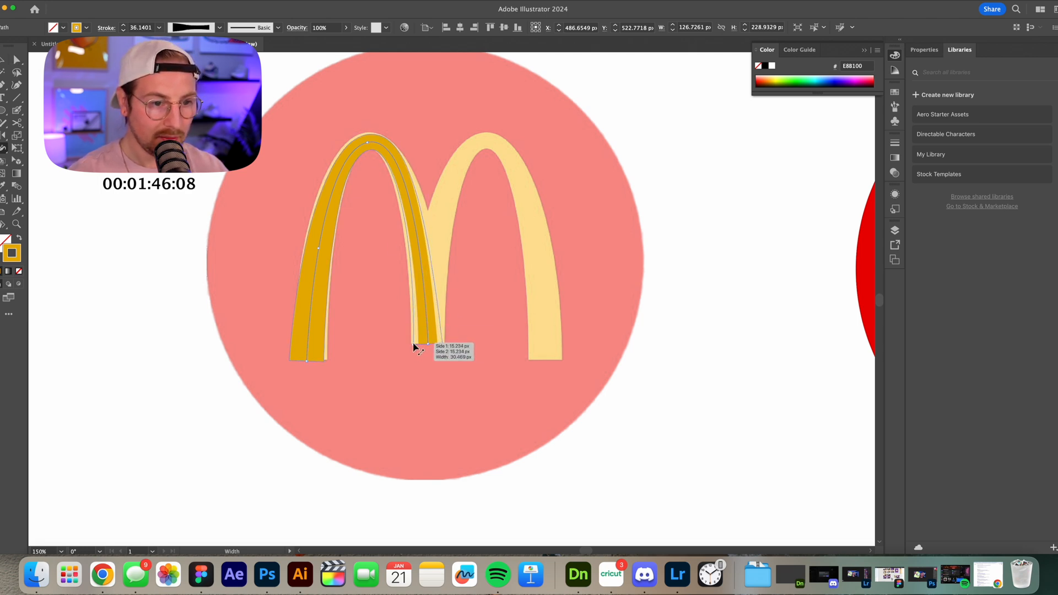
pyautogui.moveTo(415, 347); pyautogui.dragTo(411, 172)
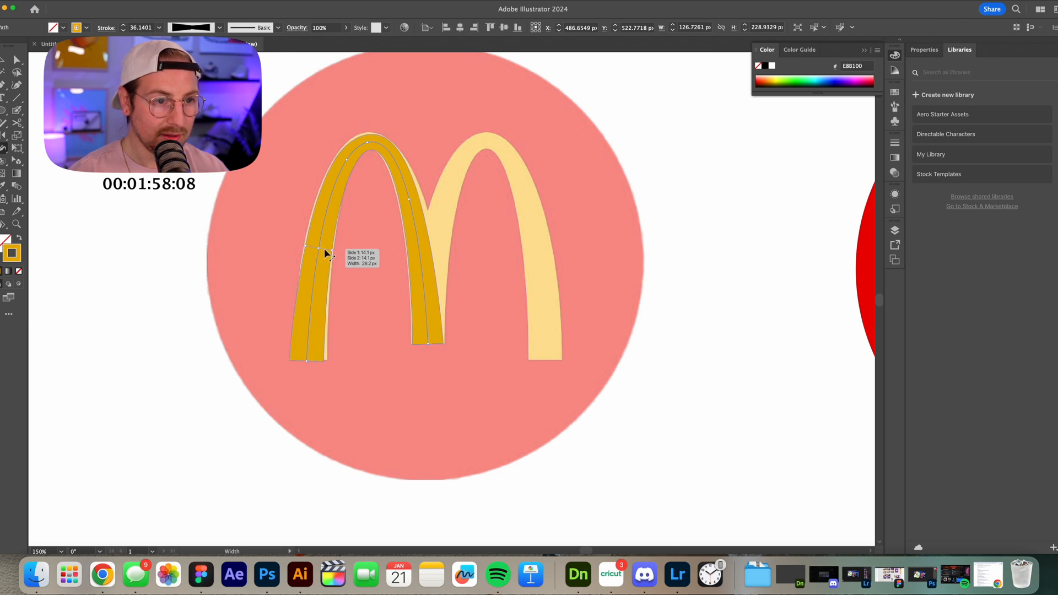
pyautogui.moveTo(321, 254); pyautogui.dragTo(341, 254)
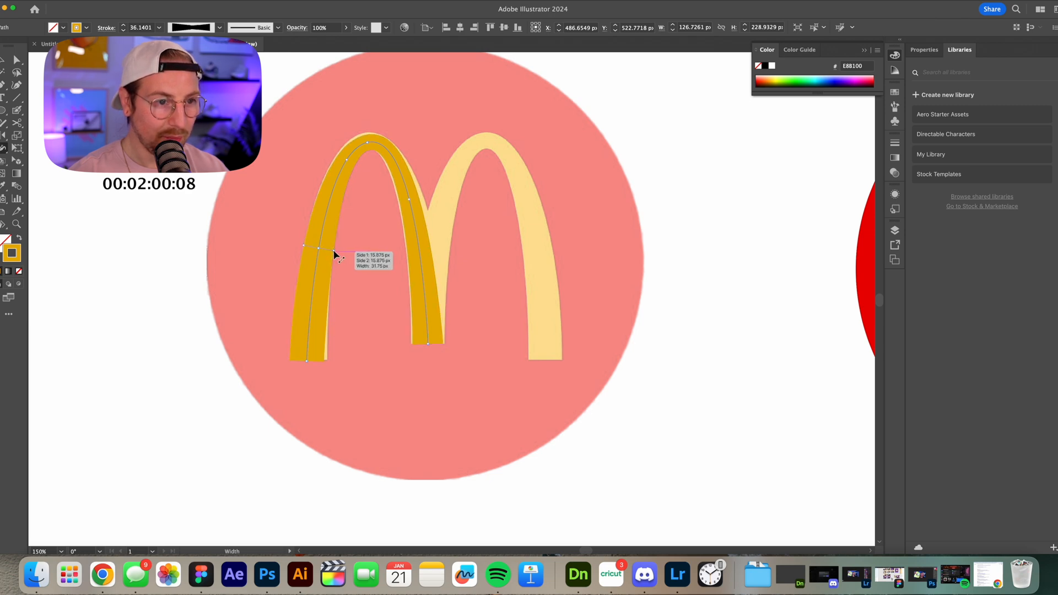
pyautogui.moveTo(319, 250); pyautogui.dragTo(324, 361)
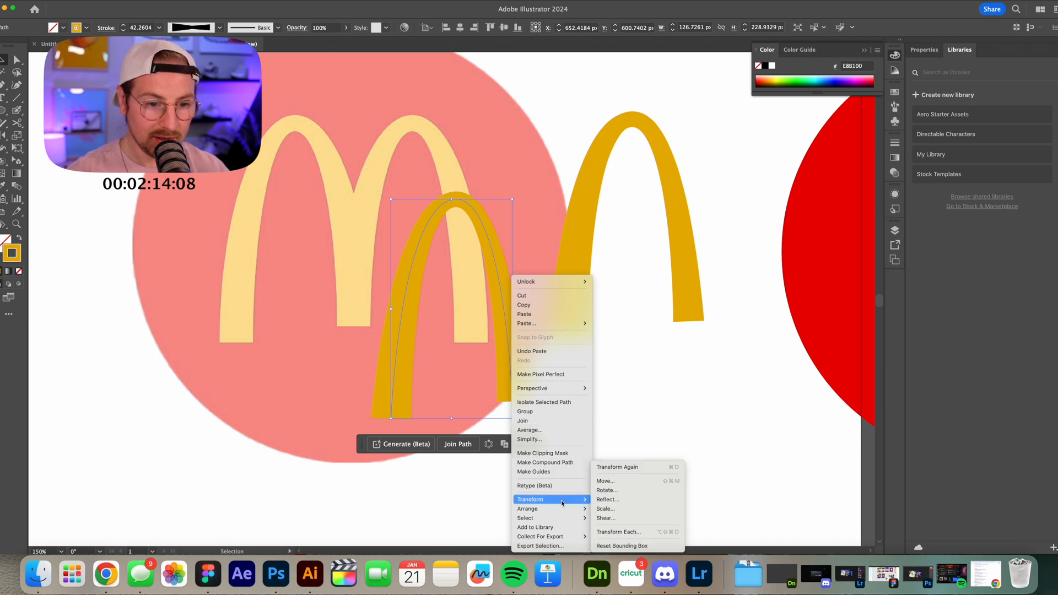
# Step: Reflect the copied arch vertically to form the second half of the M
pyautogui.click(606, 499)
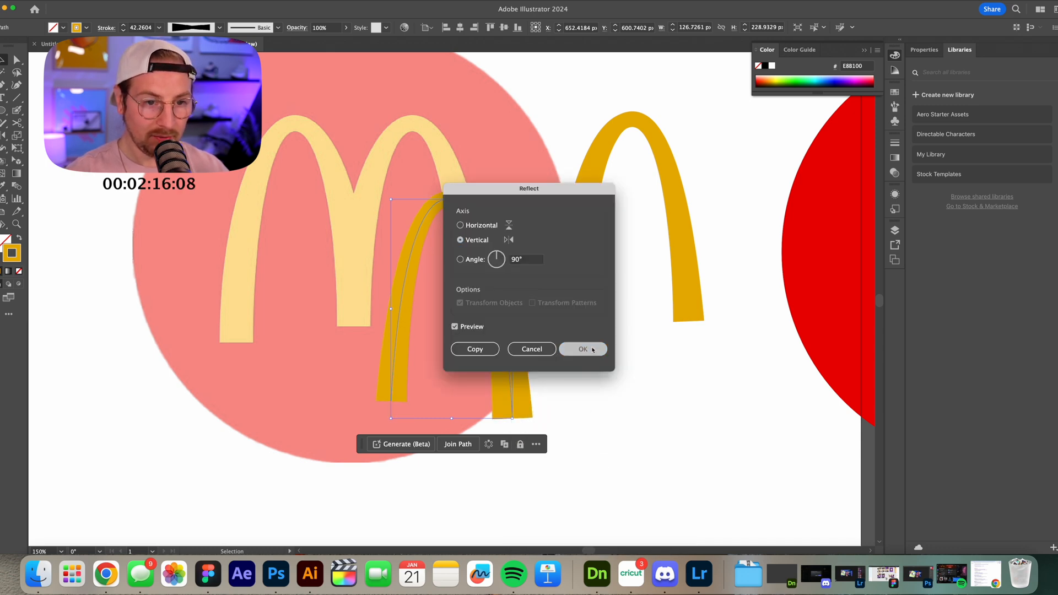
pyautogui.click(583, 349)
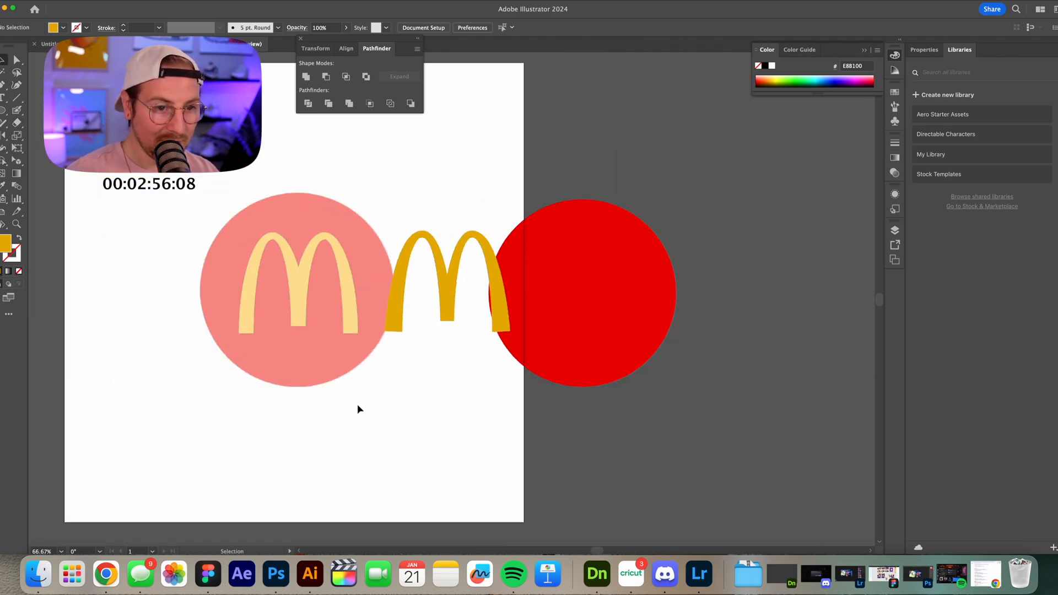
# Step: Drag the grouped golden M arches onto the red circle
pyautogui.moveTo(445, 290); pyautogui.dragTo(584, 289)
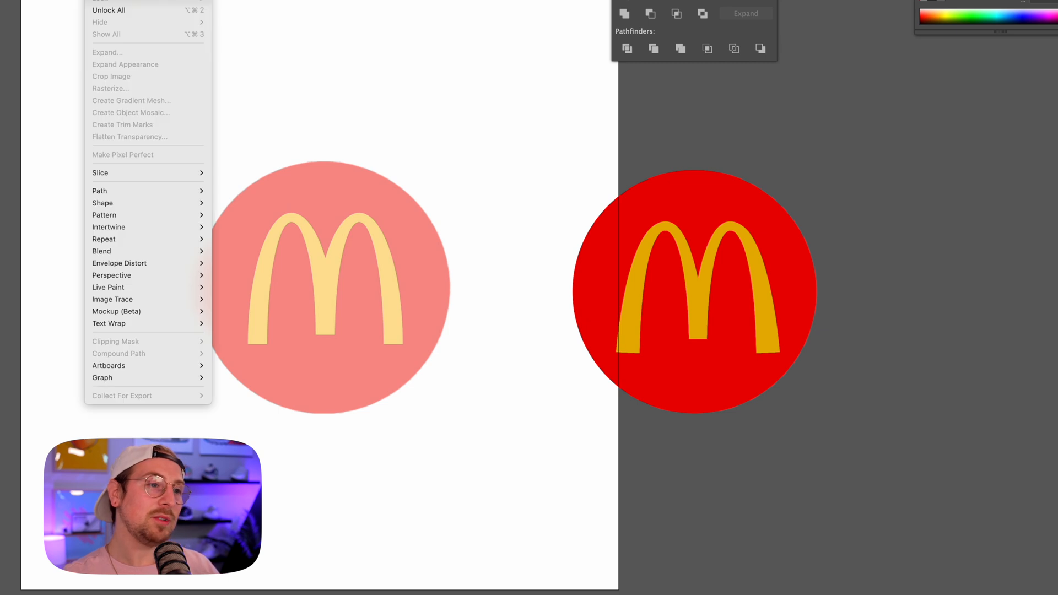
pyautogui.click(323, 287)
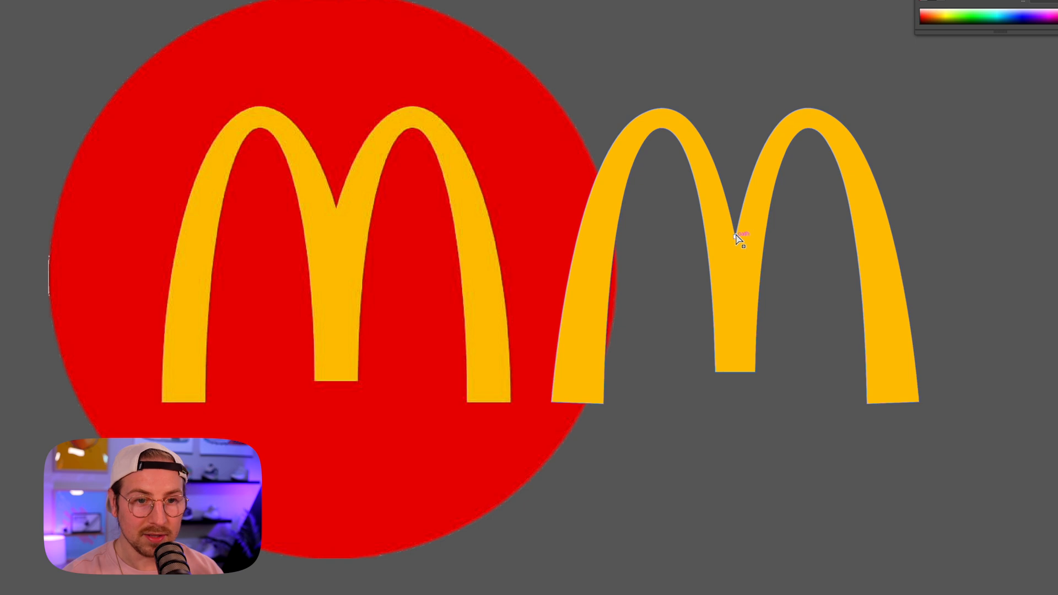
# Step: Drag the recreated M arches beside, then over, the original McDonald's logo
pyautogui.moveTo(737, 242); pyautogui.dragTo(737, 230)
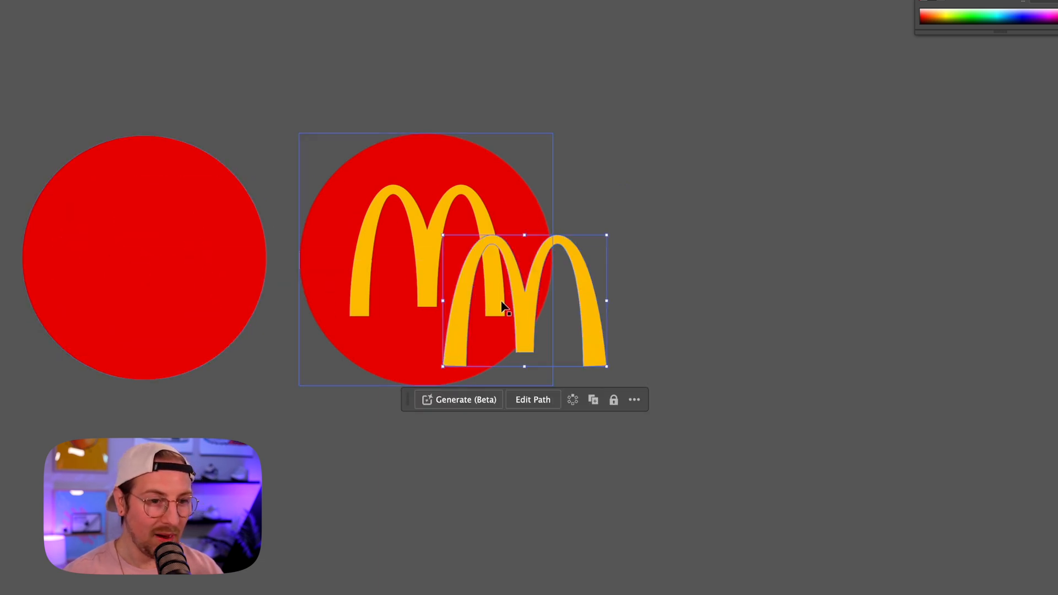
pyautogui.moveTo(503, 304); pyautogui.dragTo(143, 250)
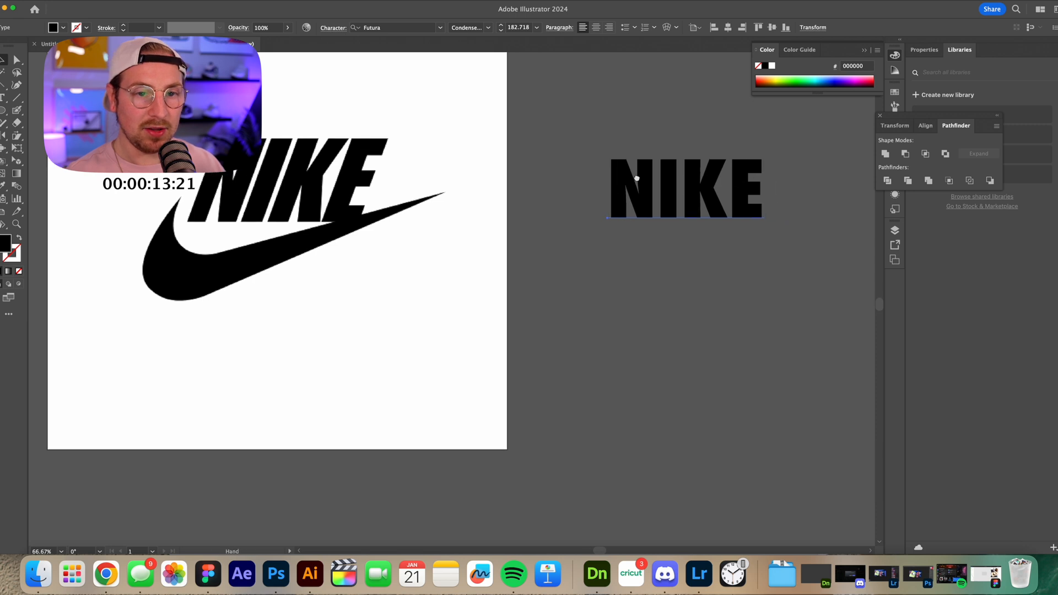
# Step: Scale up the selected NIKE lettering and set its tracking to -25
pyautogui.click(685, 188)
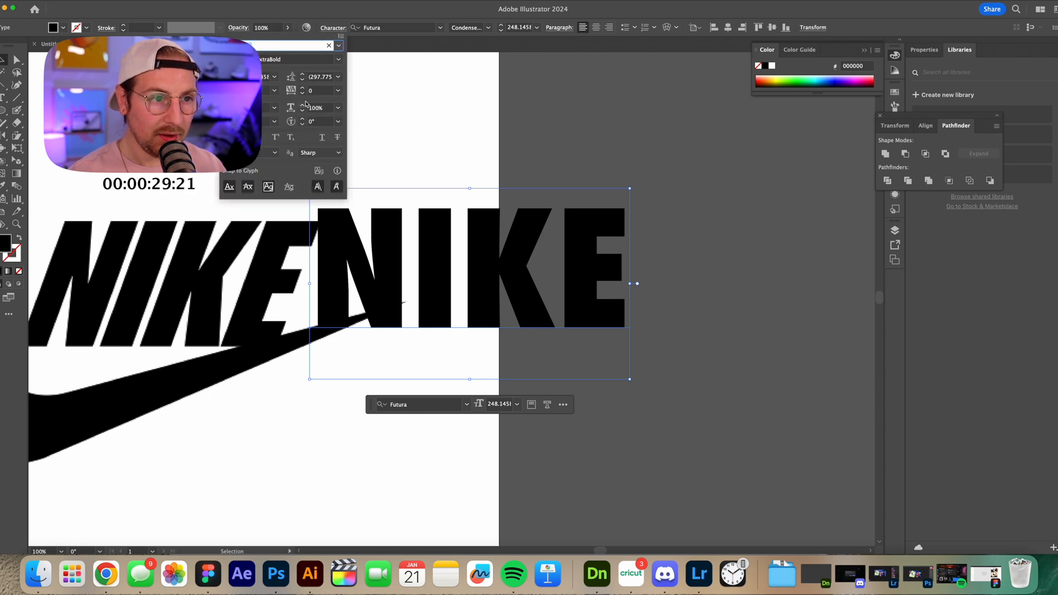
pyautogui.write('-25')
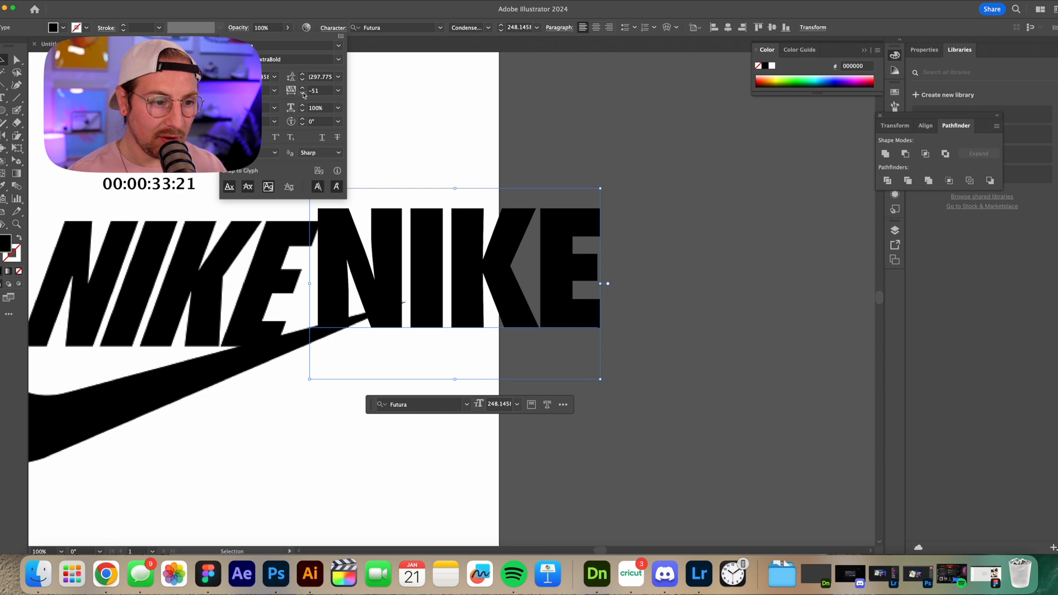
# Step: Place the NIKE text over the reference, fill it #CE595F and shear it to the reference slant
pyautogui.click(302, 92)
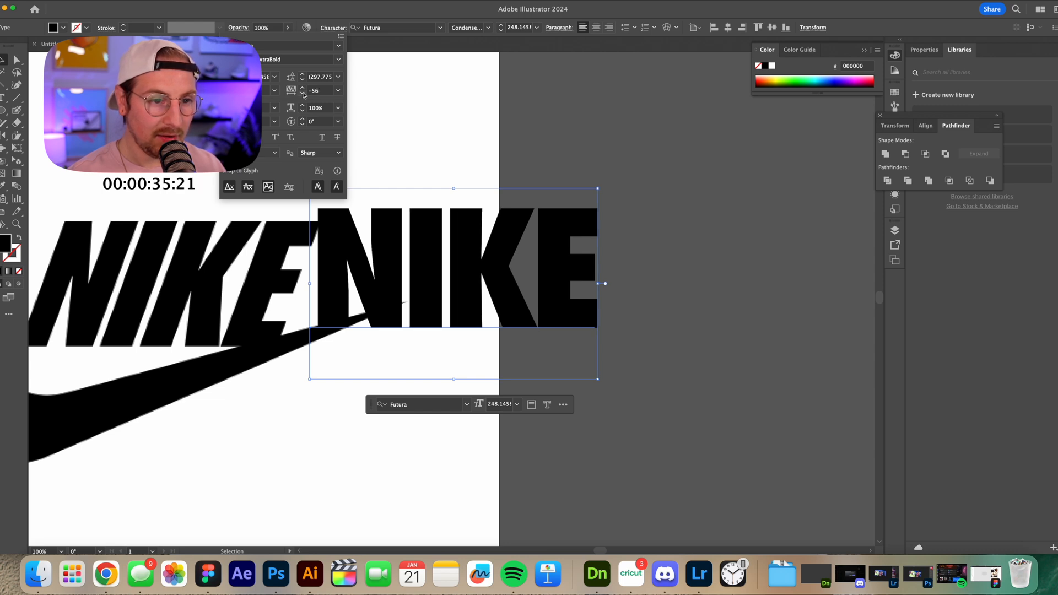
pyautogui.moveTo(452, 283); pyautogui.dragTo(337, 229)
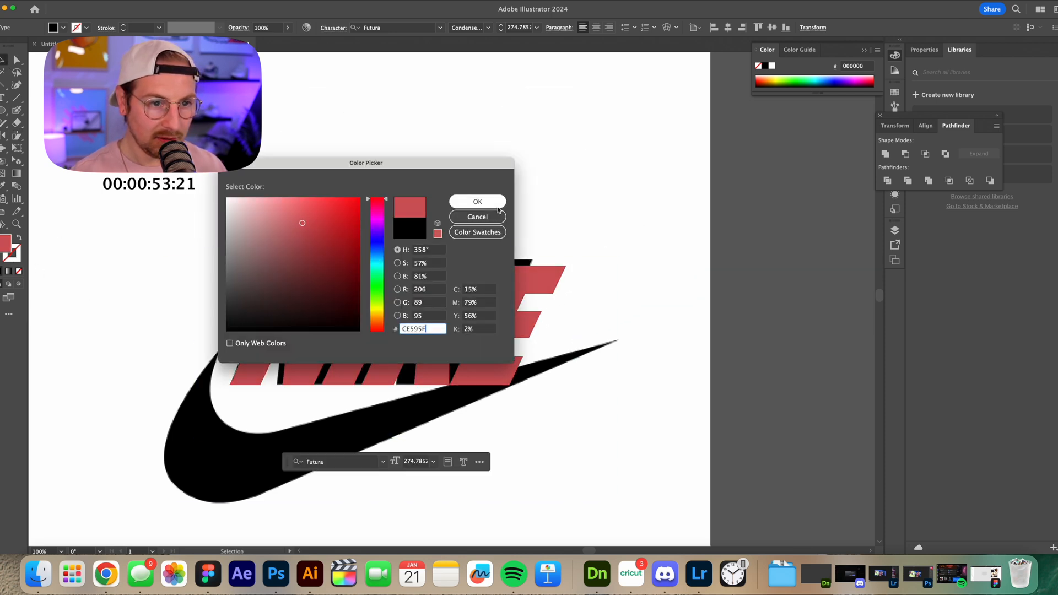
pyautogui.click(478, 201)
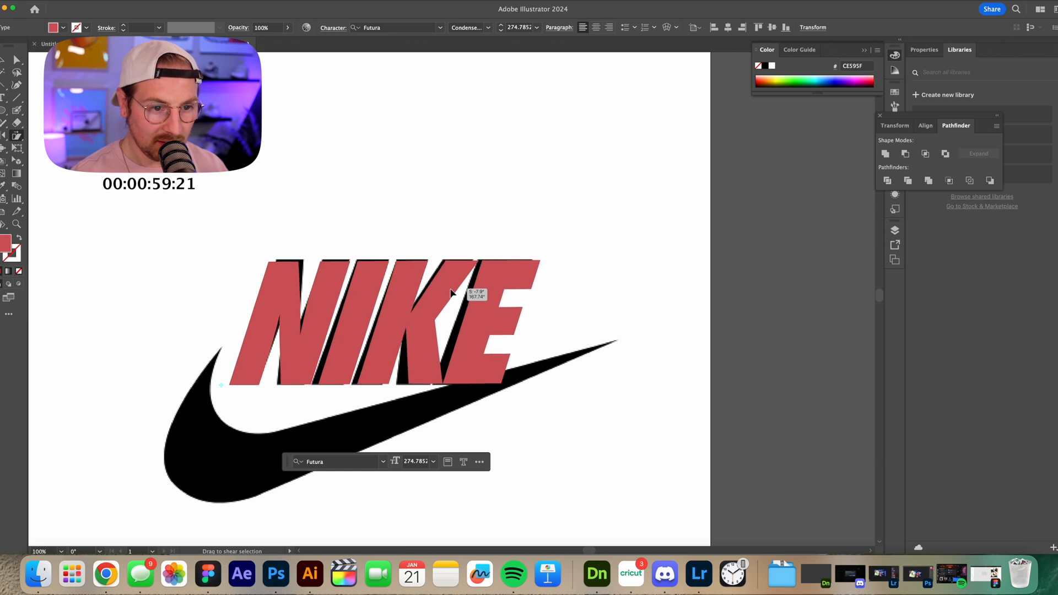
pyautogui.moveTo(452, 293); pyautogui.dragTo(366, 283)
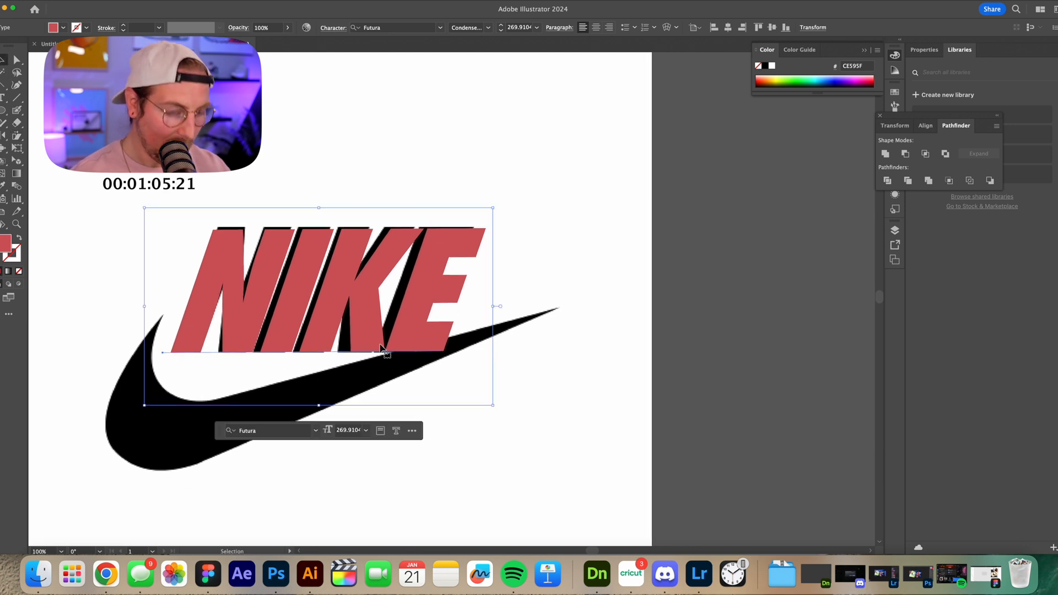
# Step: Dismiss the scissors warning and start pen-tracing anchor points from the swoosh tip along its lower edge
pyautogui.click(384, 354)
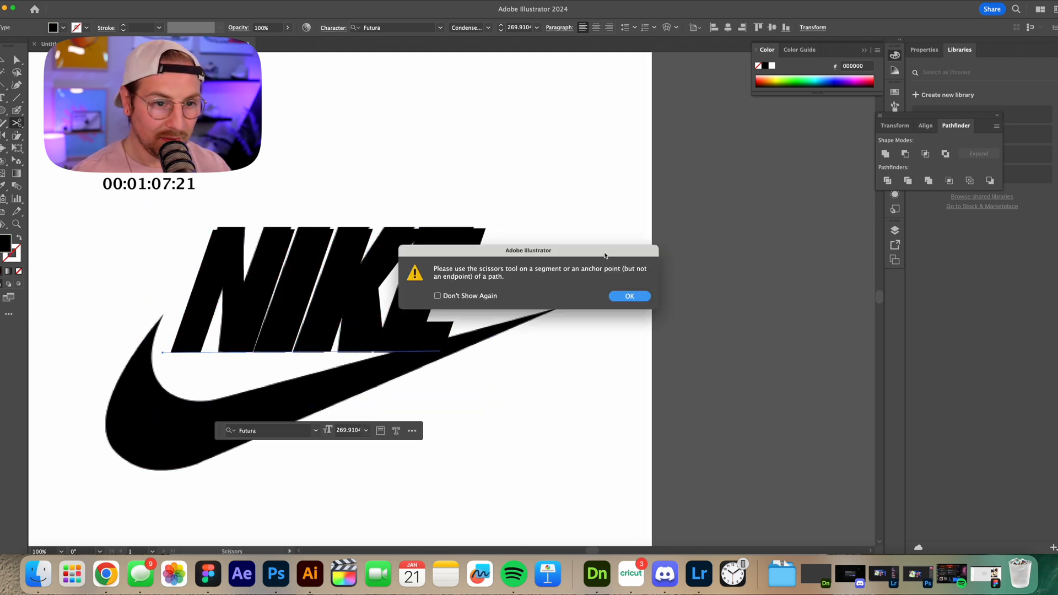
pyautogui.click(628, 296)
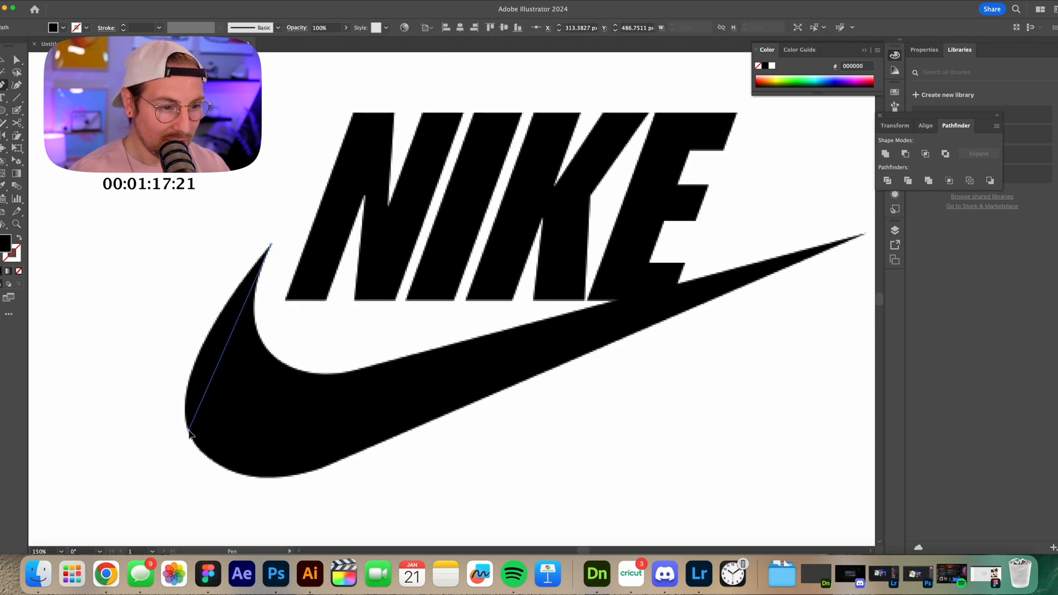
pyautogui.click(340, 464)
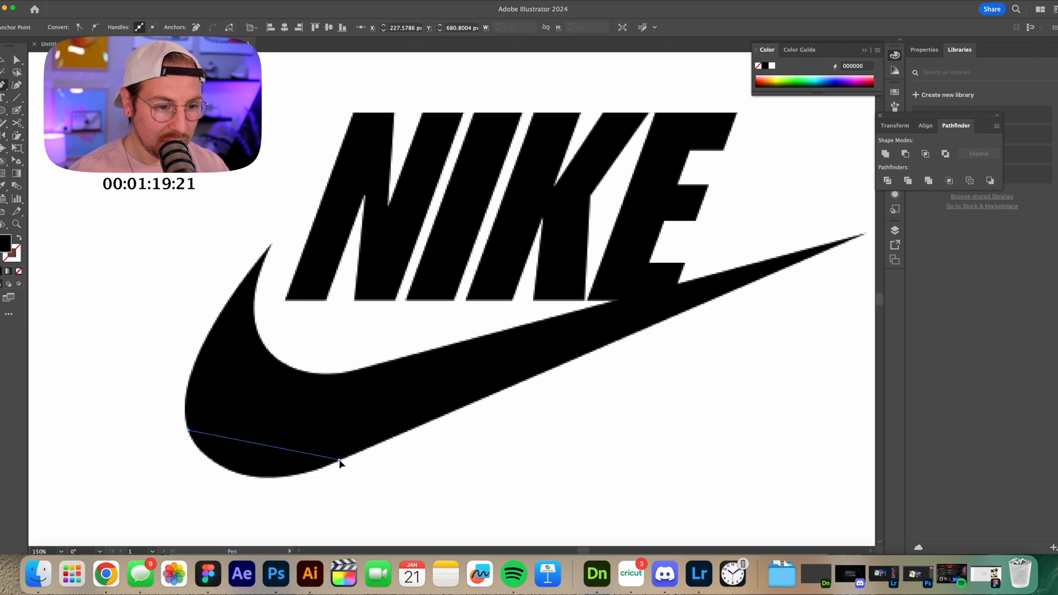
pyautogui.moveTo(341, 464); pyautogui.dragTo(416, 334)
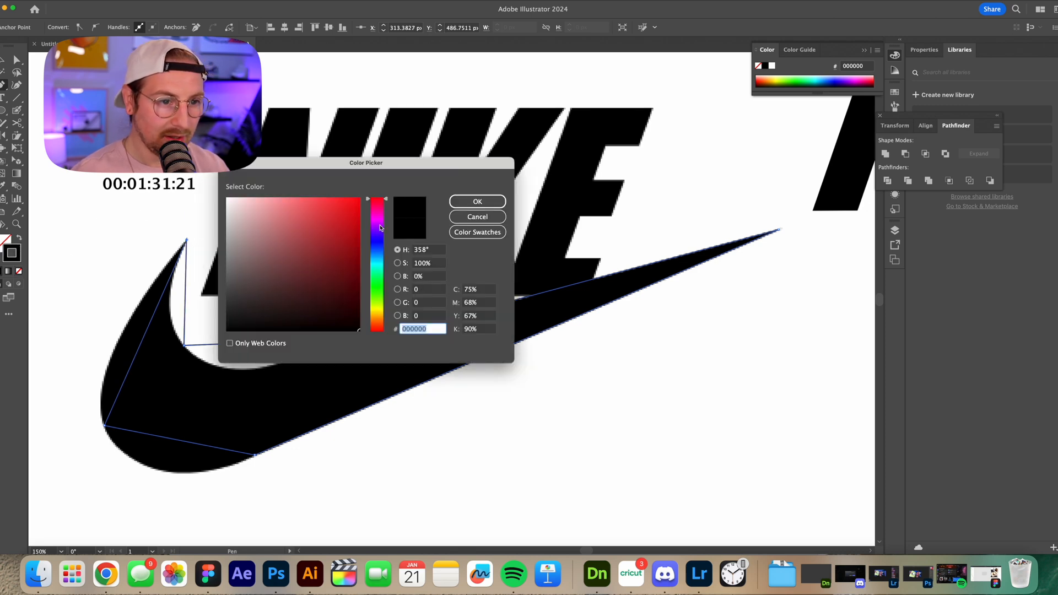
# Step: Confirm the pink stroke, then pull anchor handles to curve the swoosh's inner and bottom edges
pyautogui.click(476, 200)
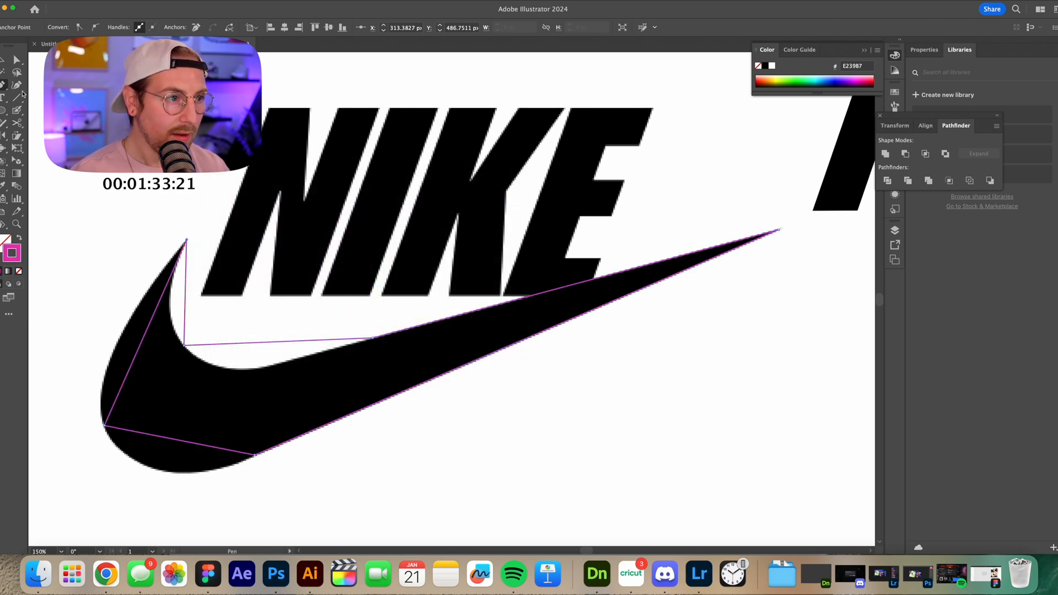
pyautogui.click(16, 59)
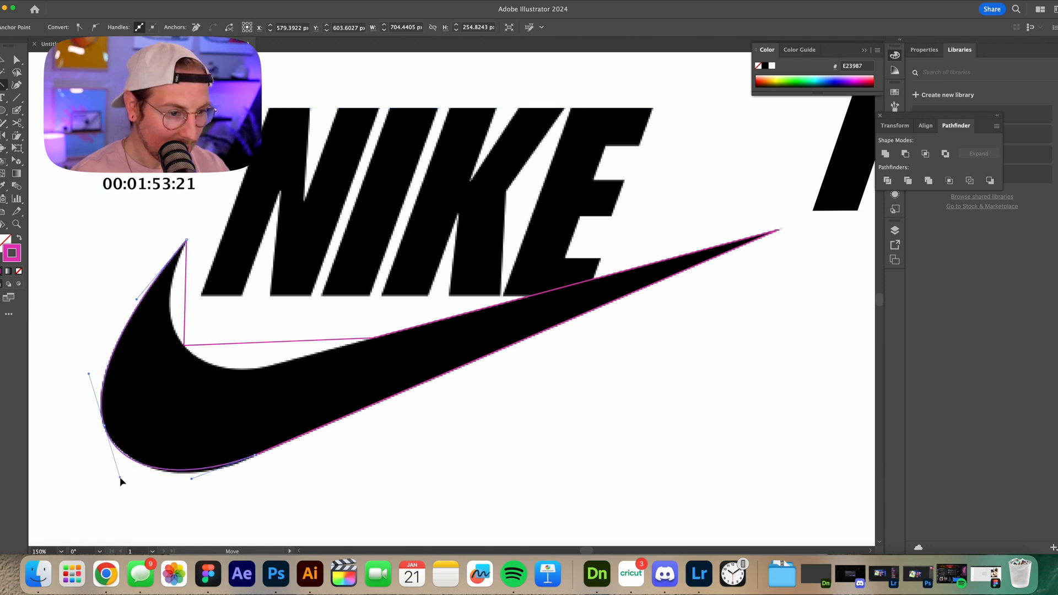
pyautogui.click(188, 344)
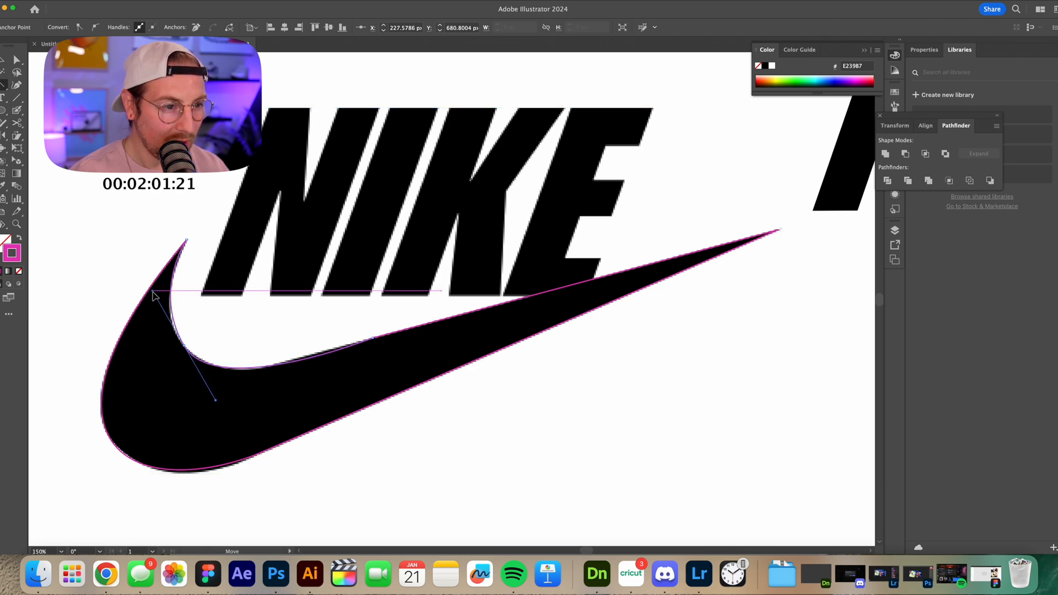
pyautogui.moveTo(153, 294); pyautogui.dragTo(182, 351)
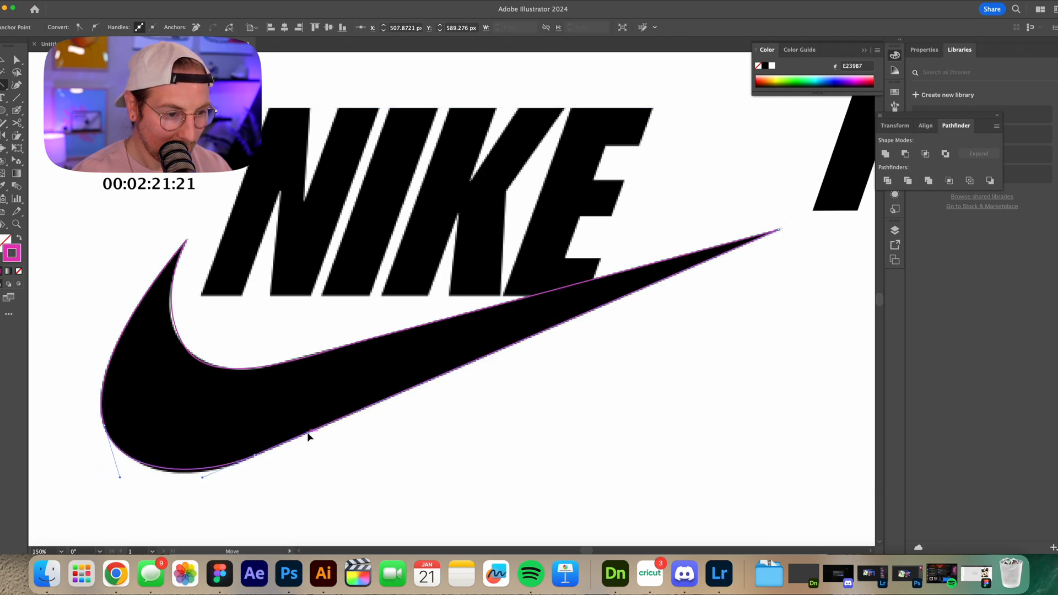
pyautogui.moveTo(308, 438); pyautogui.dragTo(174, 479)
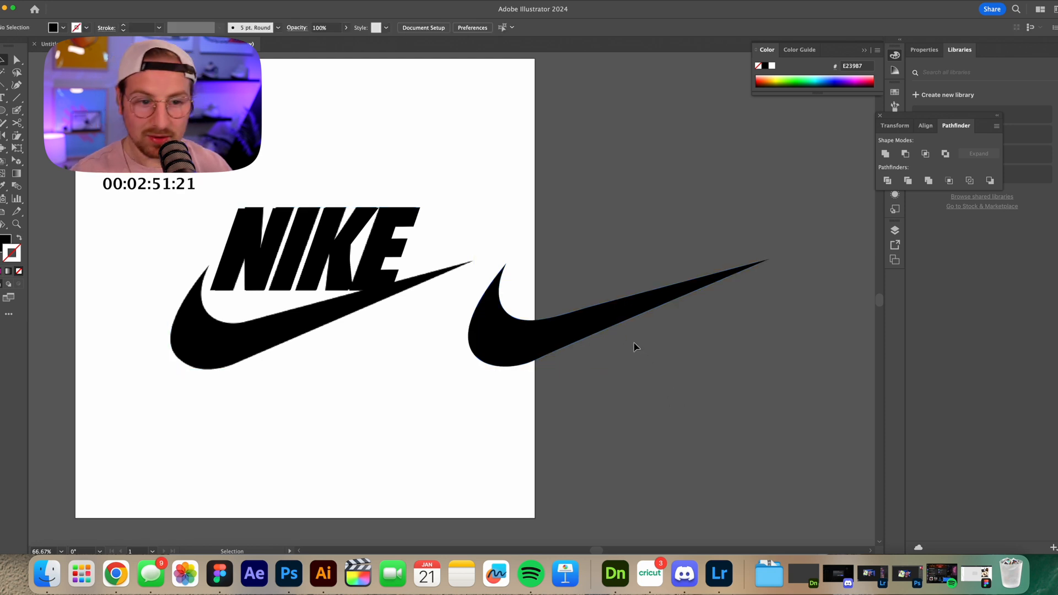
# Step: Drag the traced swoosh beneath the NIKE lettering and align it with the logo's bottom using smart guides
pyautogui.moveTo(607, 318); pyautogui.dragTo(324, 330)
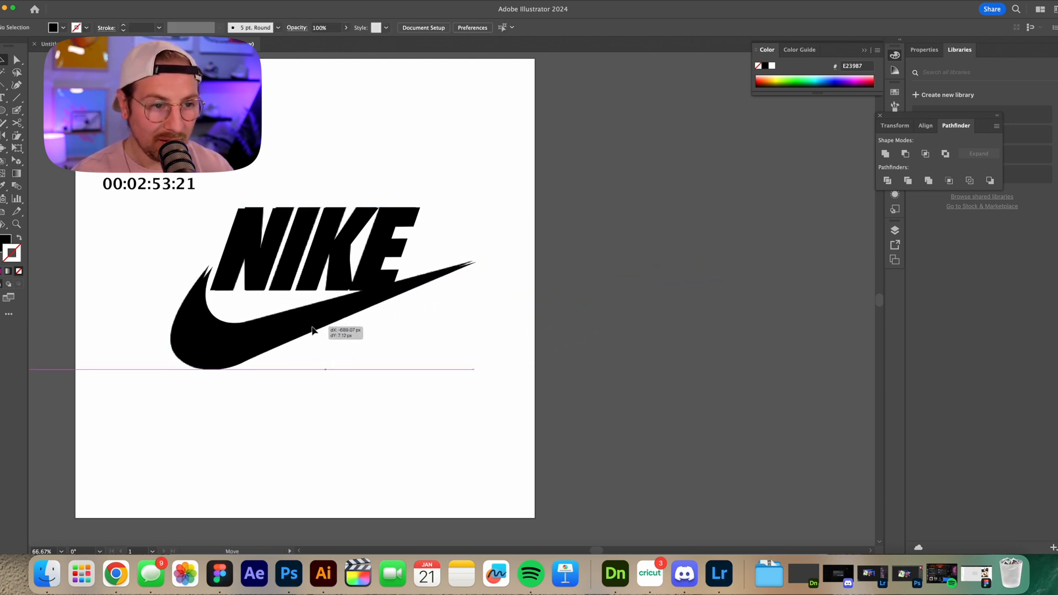
pyautogui.moveTo(317, 283); pyautogui.dragTo(627, 284)
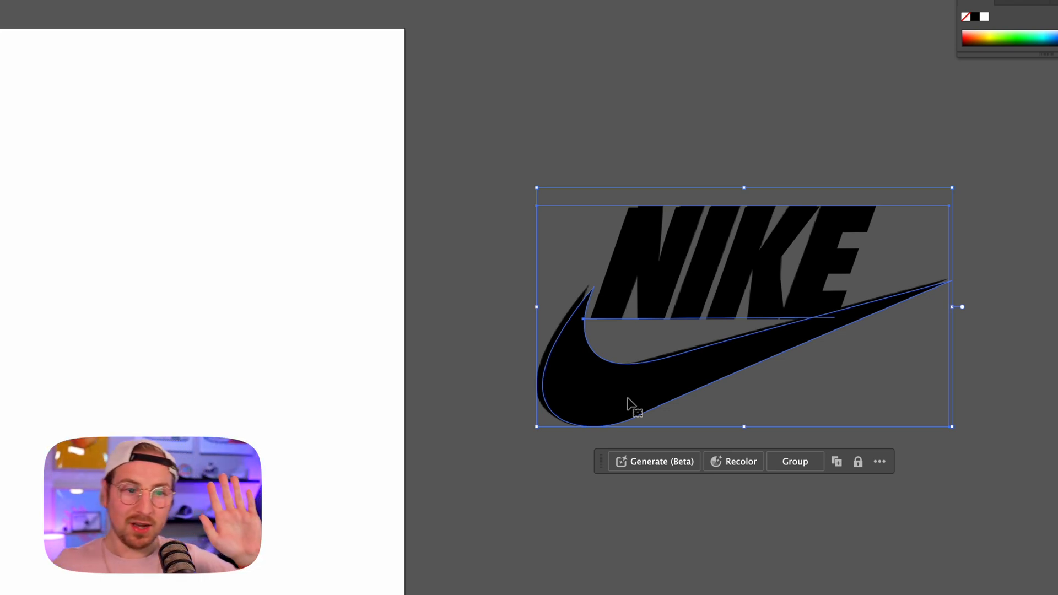
pyautogui.moveTo(665, 191)
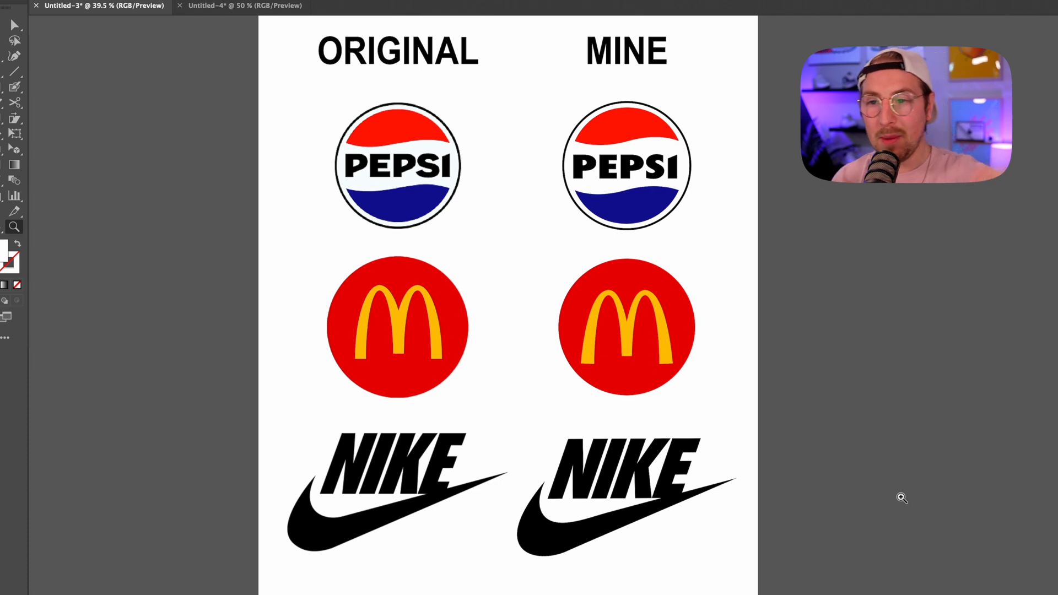
pyautogui.moveTo(1032, 332)
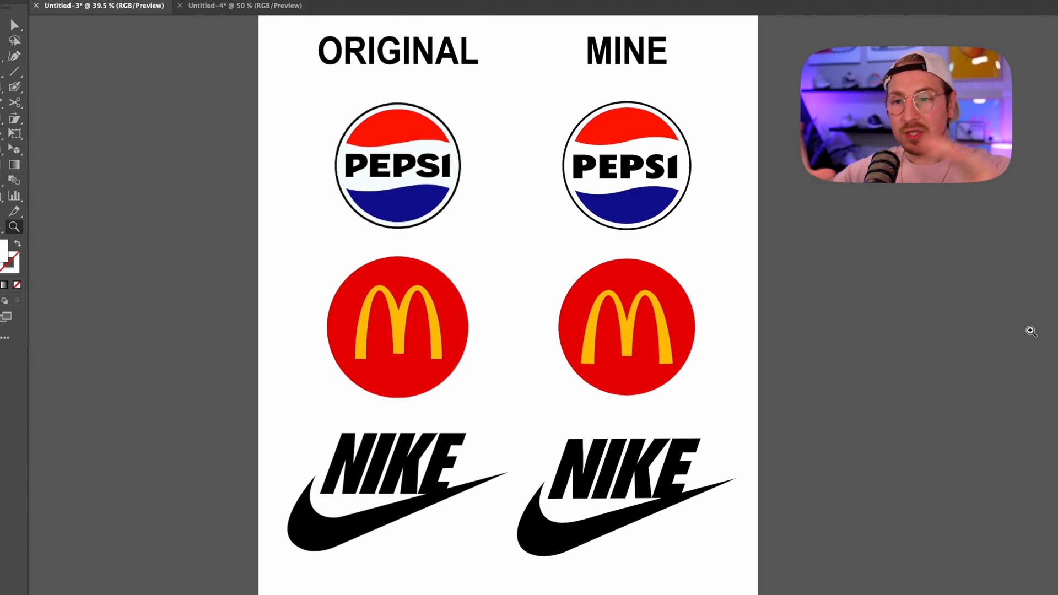